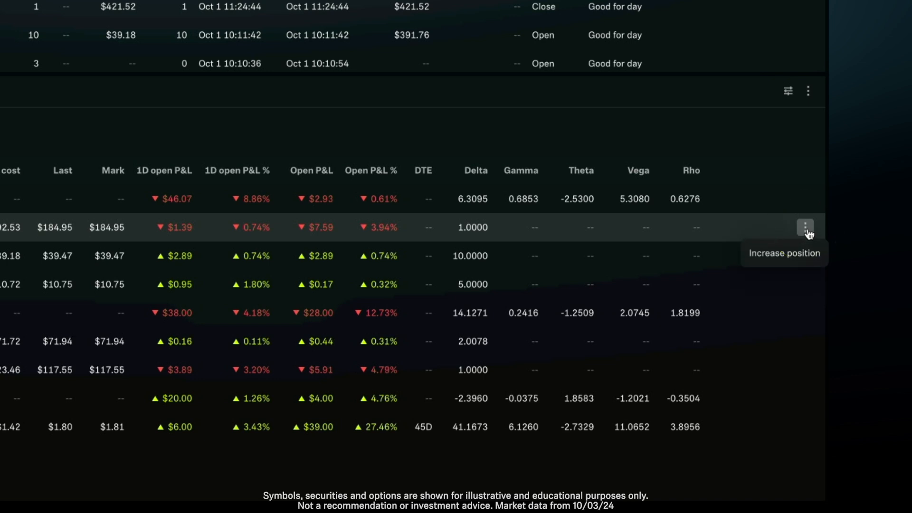
mouse_move(799, 256)
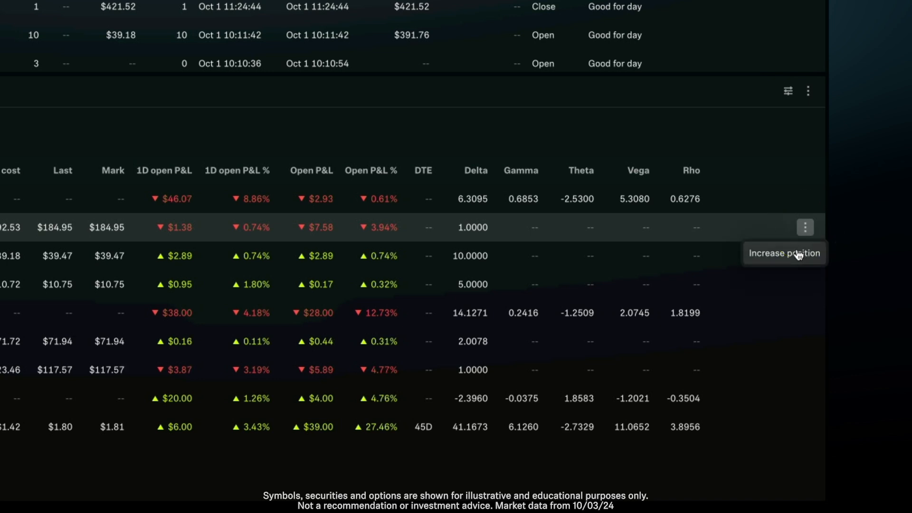